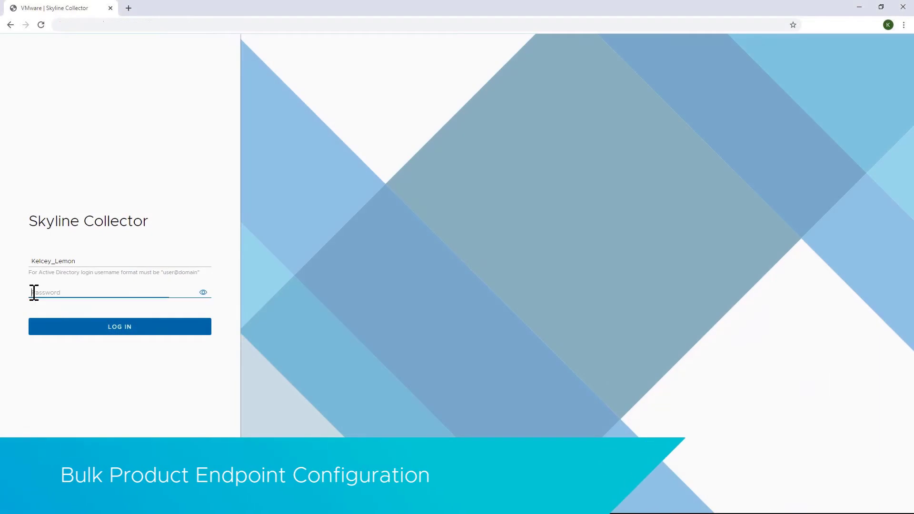
Step: Sign in to Skyline Collector and open the Configuration settings
{"action": "left_click", "coordinate": [117, 292]}
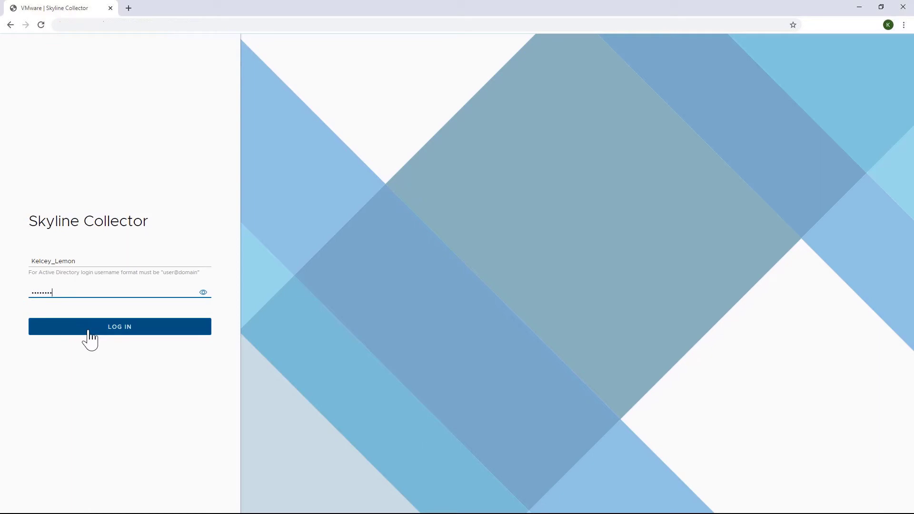
{"action": "left_click", "coordinate": [120, 327]}
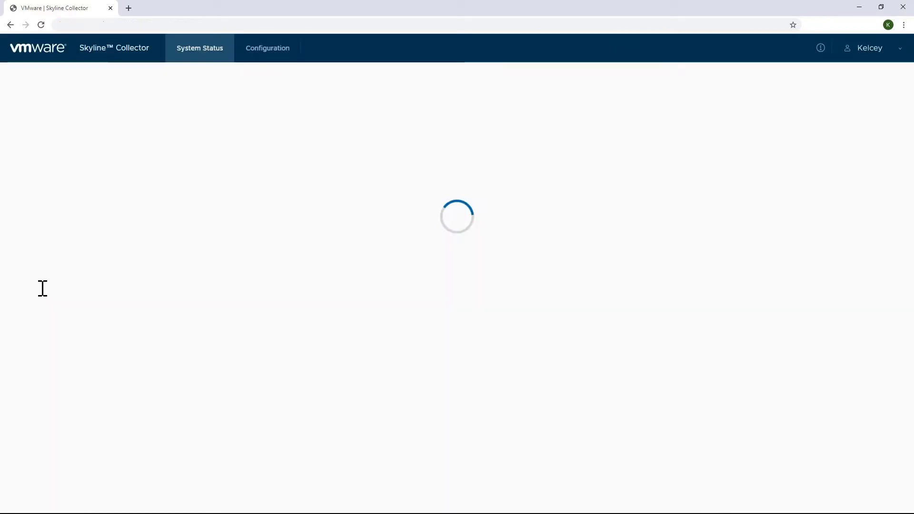
{"action": "left_click", "coordinate": [267, 48]}
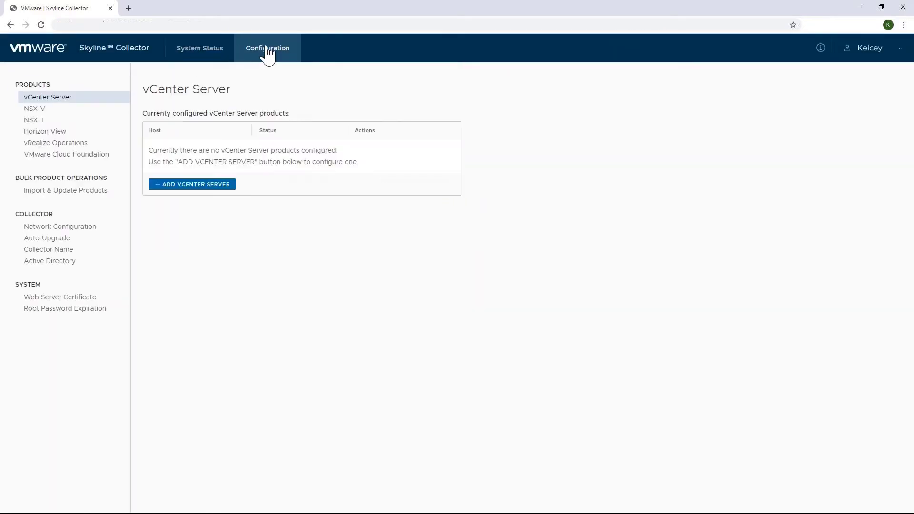
{"action": "mouse_move", "coordinate": [34, 114]}
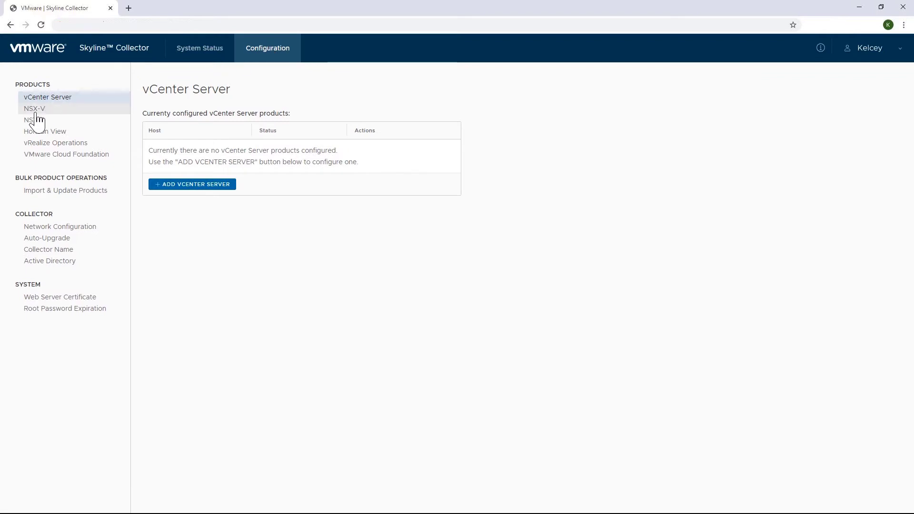
Step: Browse the NSX-T, vRealize Operations and VMware Cloud Foundation product lists
{"action": "left_click", "coordinate": [34, 120]}
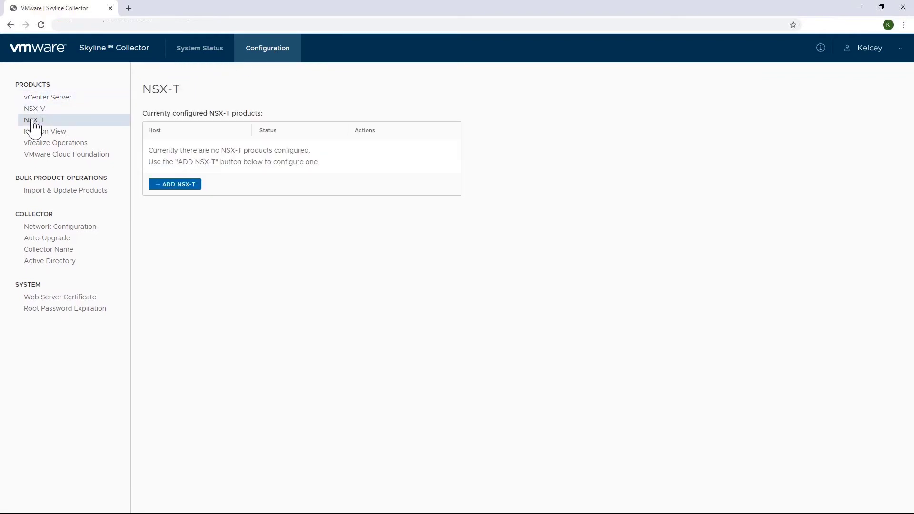
{"action": "left_click", "coordinate": [55, 143]}
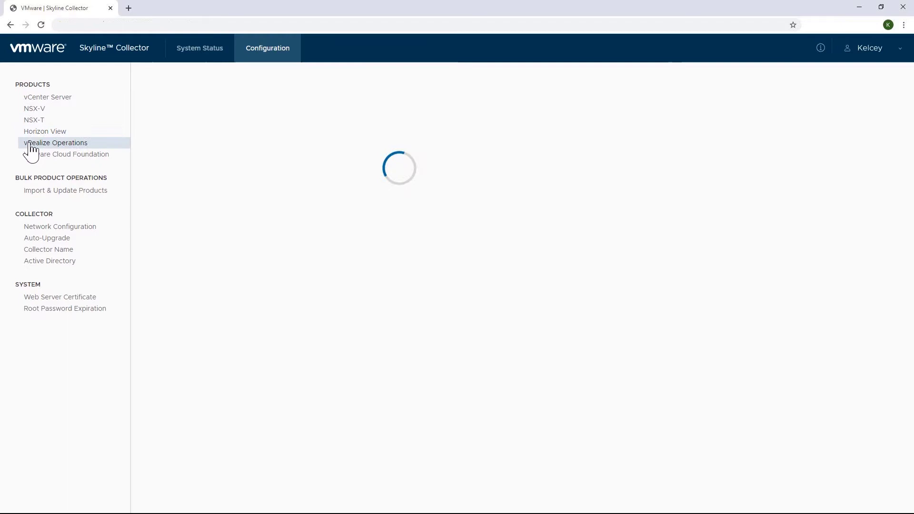
{"action": "left_click", "coordinate": [67, 154]}
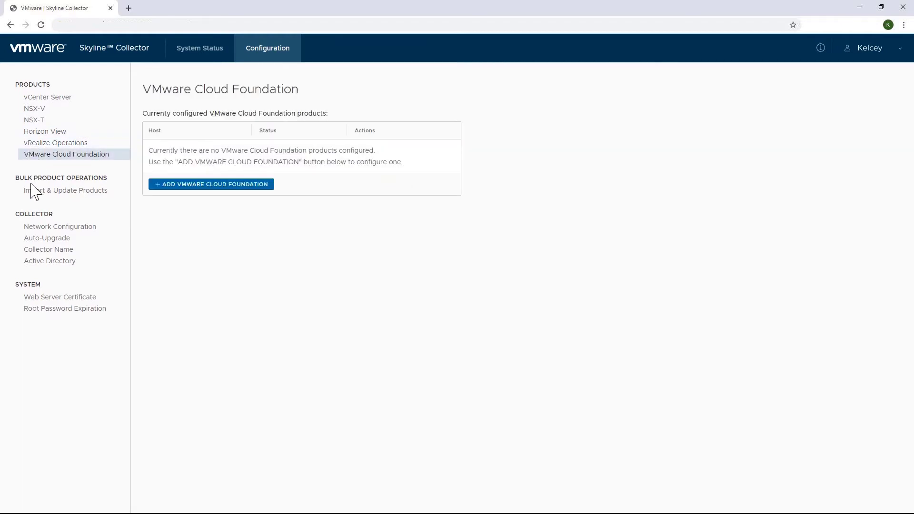
{"action": "left_click", "coordinate": [65, 190]}
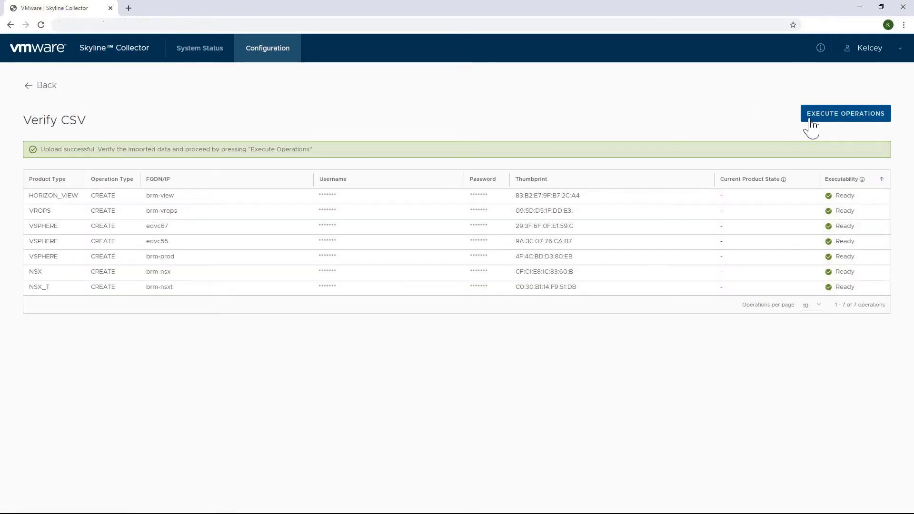
Step: Execute the seven CSV operations and confirm they all report success
{"action": "left_click", "coordinate": [845, 113]}
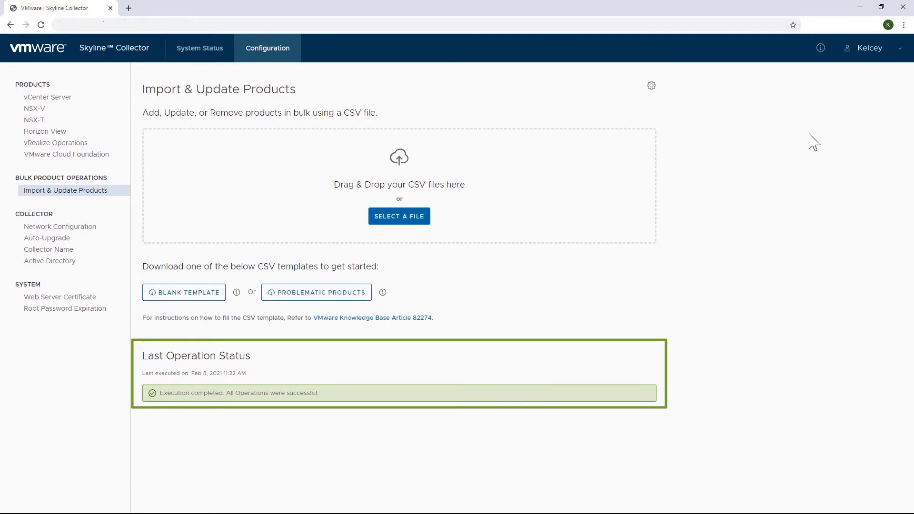
{"action": "mouse_move", "coordinate": [223, 112]}
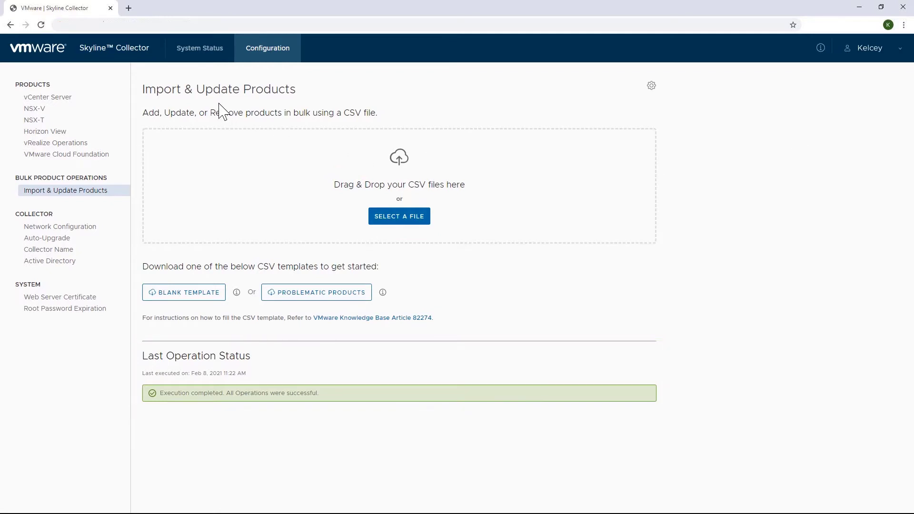
{"action": "left_click", "coordinate": [199, 48]}
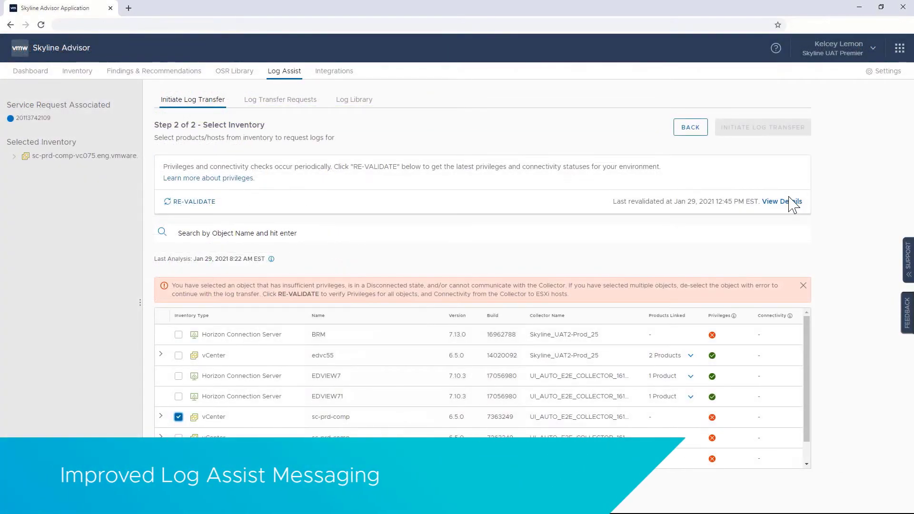
{"action": "mouse_move", "coordinate": [790, 205]}
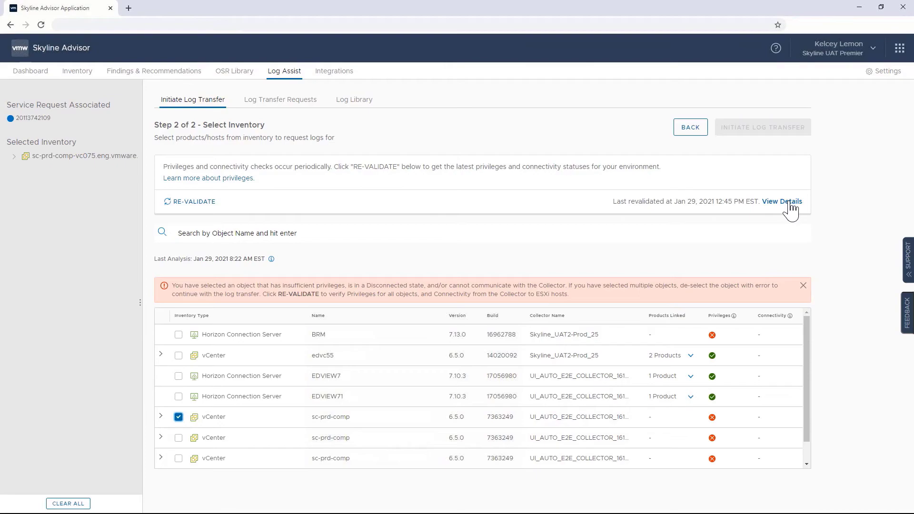
Step: Review the re-validation analysis, re-validate the collectors, then return to the Dashboard
{"action": "left_click", "coordinate": [782, 201]}
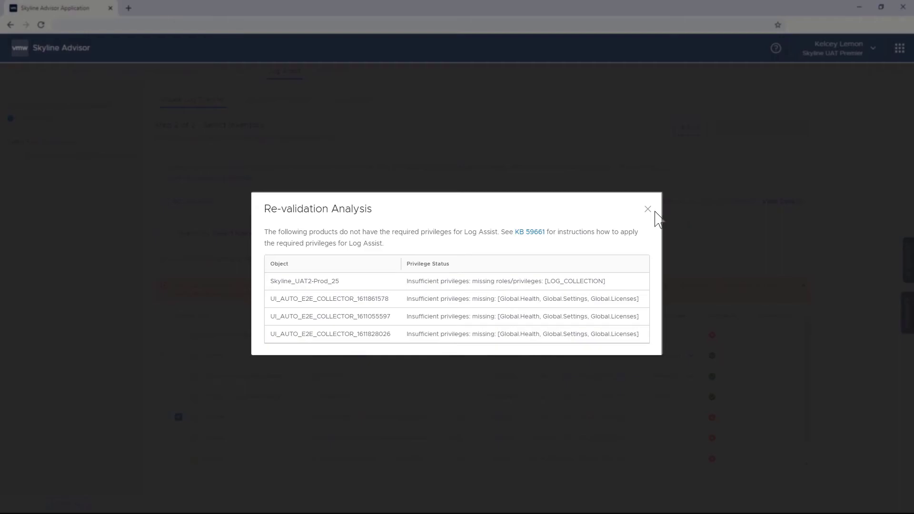
{"action": "left_click", "coordinate": [647, 208]}
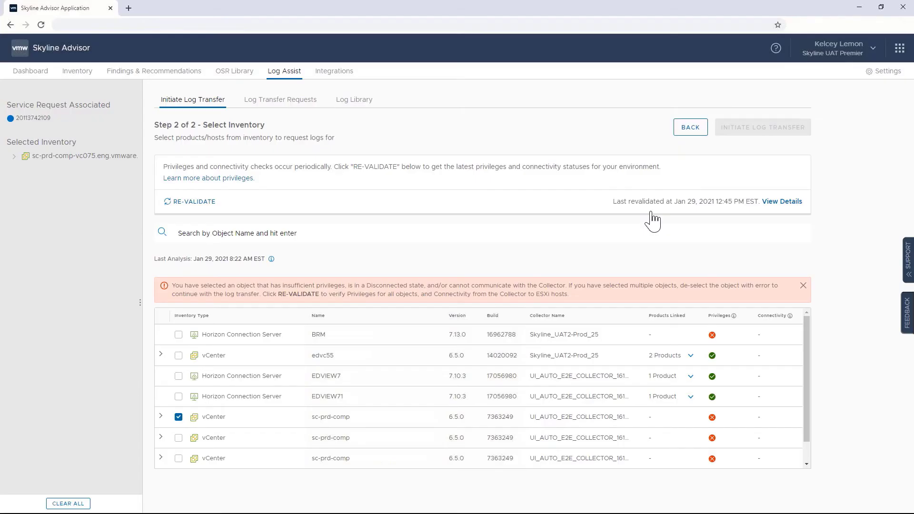
{"action": "mouse_move", "coordinate": [193, 205]}
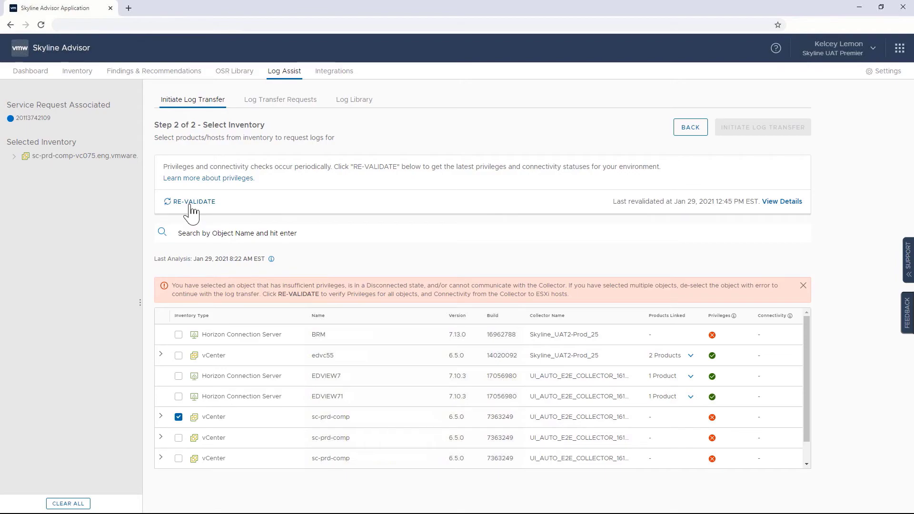
{"action": "left_click", "coordinate": [193, 201]}
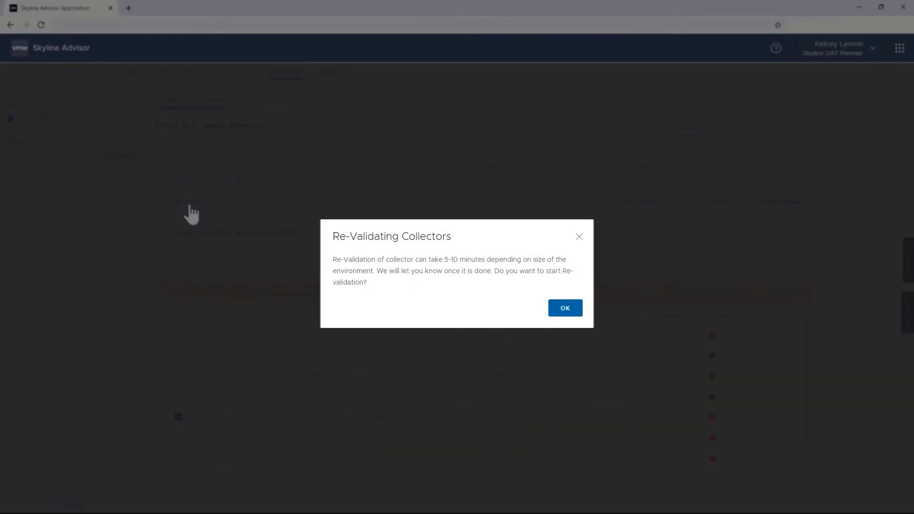
{"action": "left_click", "coordinate": [564, 308]}
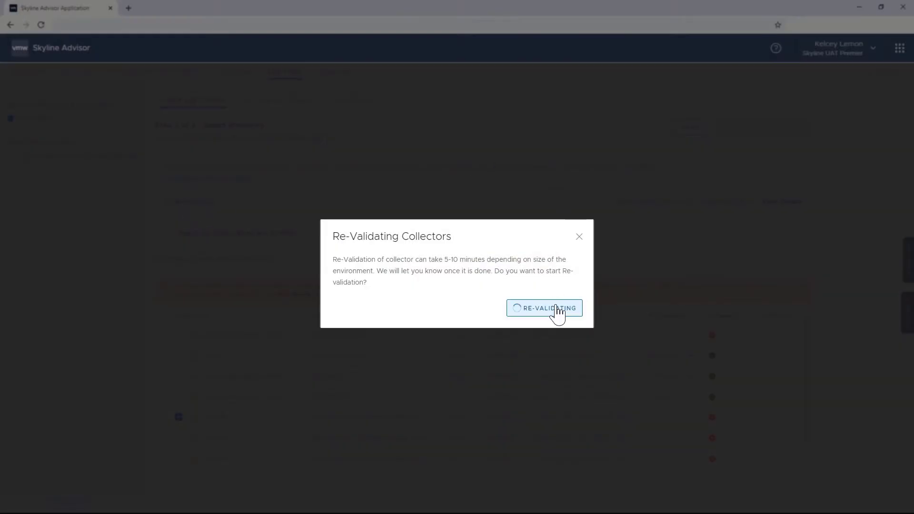
{"action": "left_click", "coordinate": [543, 308]}
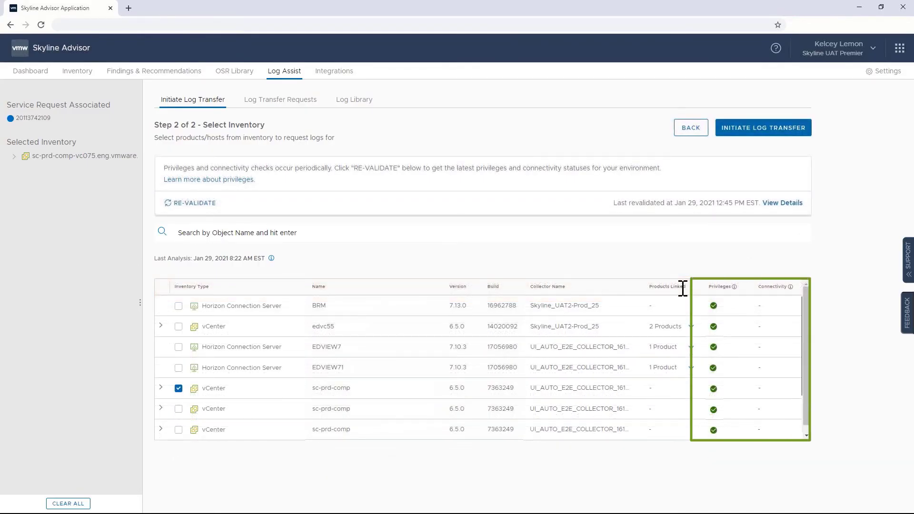
{"action": "left_click", "coordinate": [30, 70]}
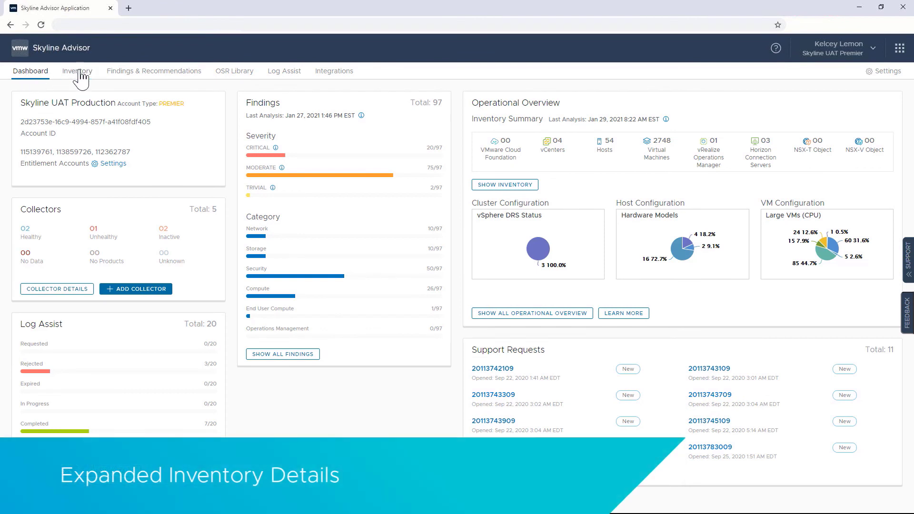
Step: In Inventory, reveal edvc55's linked products EDVIEW7102 and EDVIEW710
{"action": "left_click", "coordinate": [76, 71]}
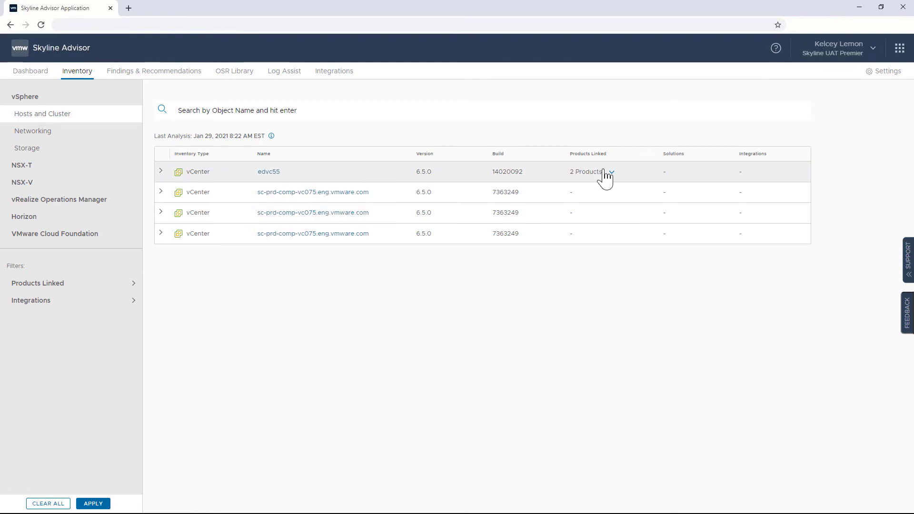
{"action": "left_click", "coordinate": [585, 172]}
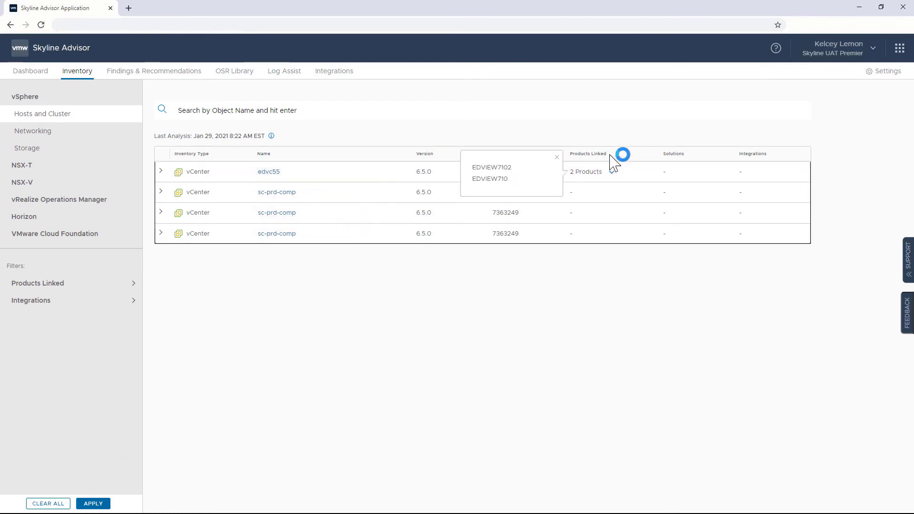
{"action": "mouse_move", "coordinate": [603, 148]}
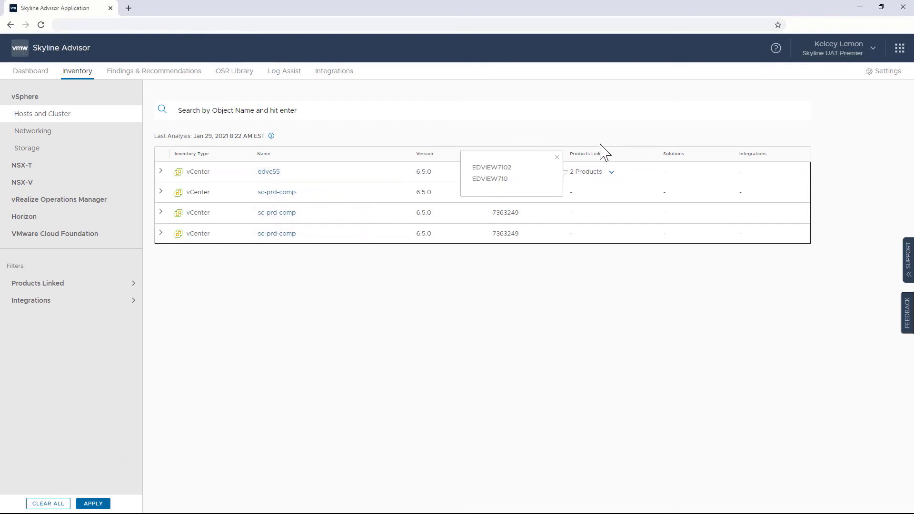